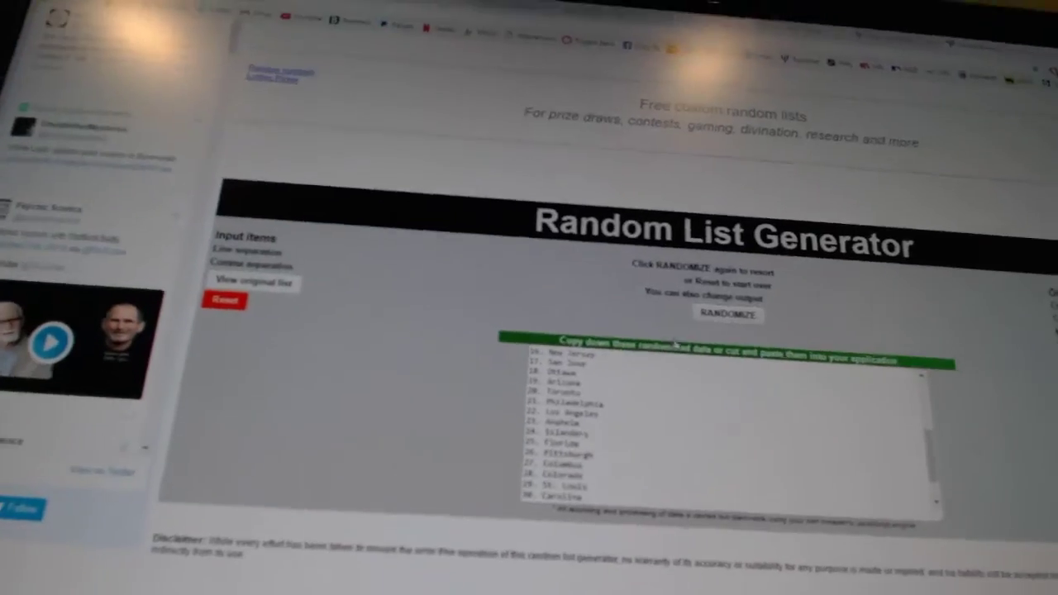
Randomize again to reshuffle the team names into a new random order
{"action": "left_click", "coordinate": [724, 309]}
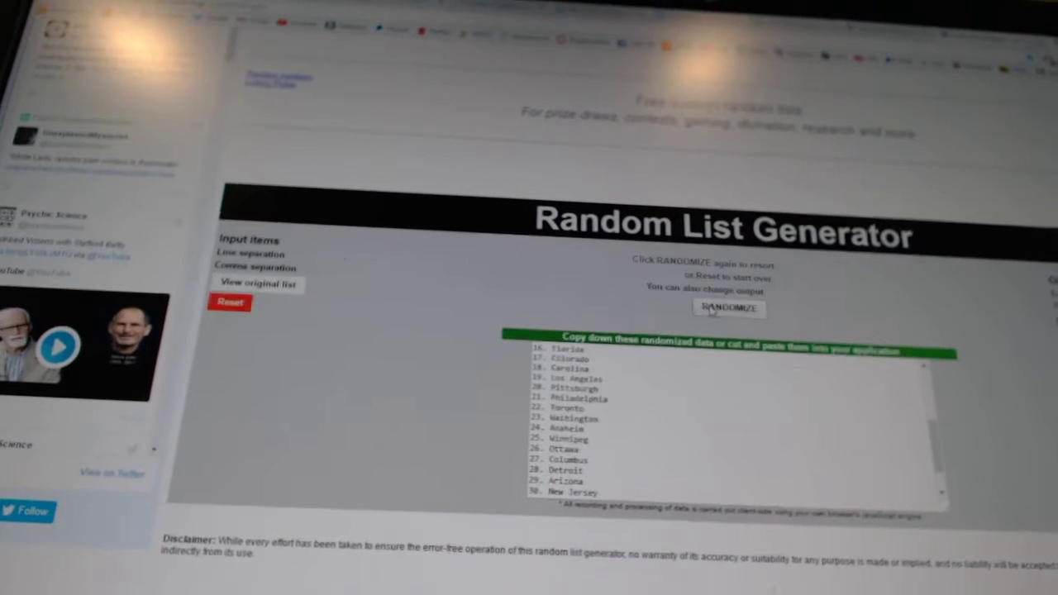